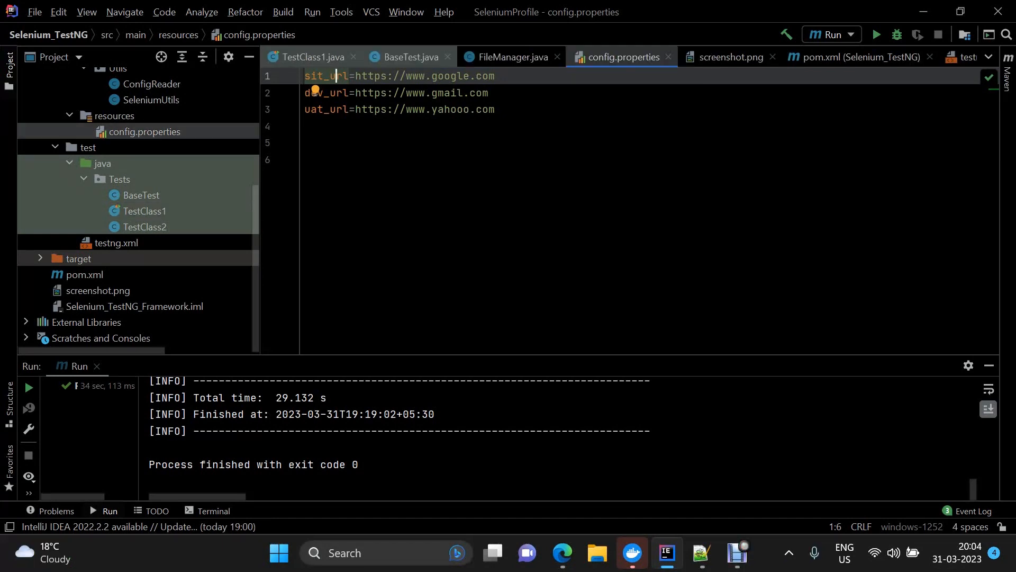
Switch the editor to TestClass1.java to view its test method.
click(855, 57)
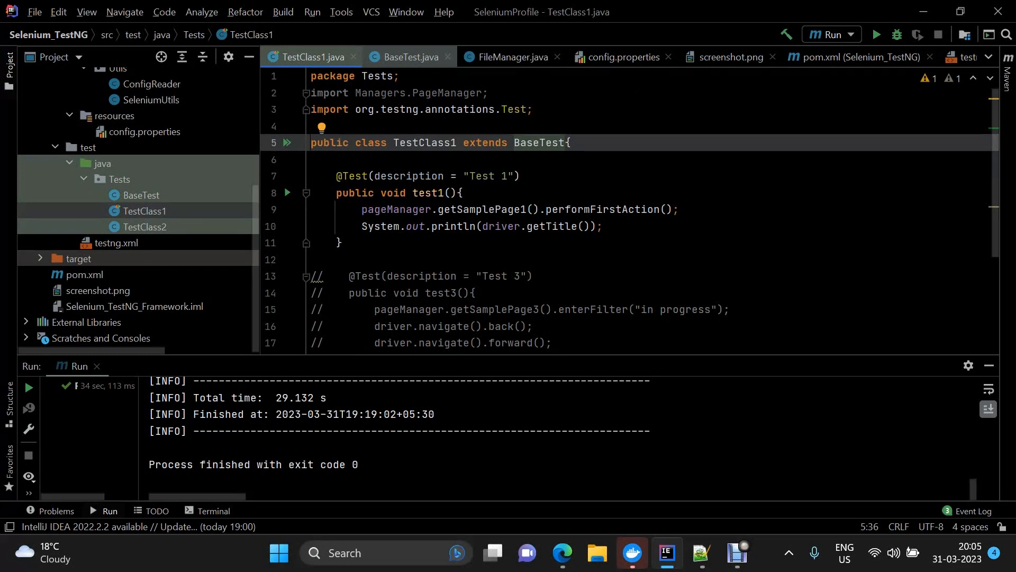
Review BaseTest's browser setup() code, then reach the Maven run configuration with the SIT command line.
click(544, 143)
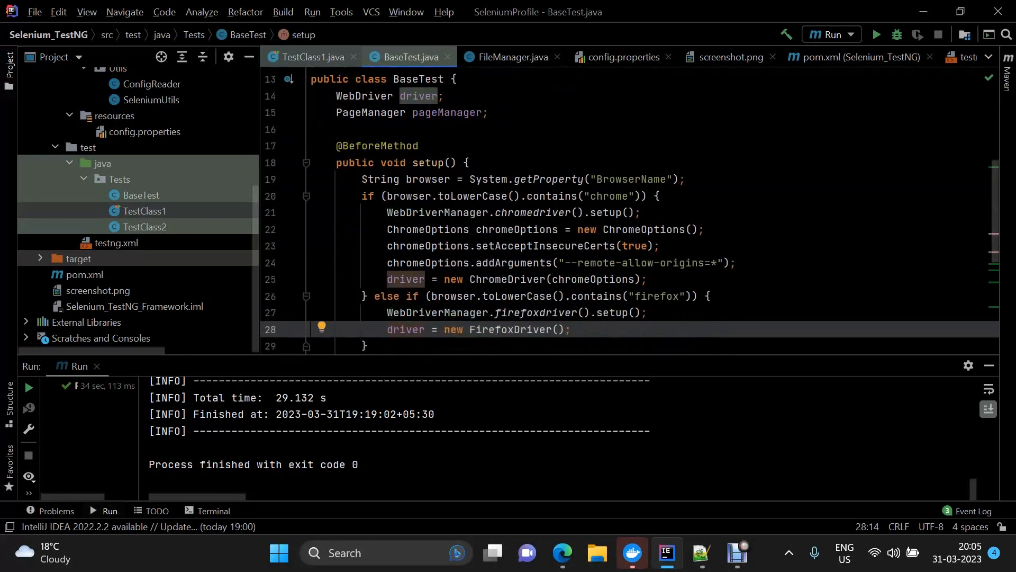
scroll(down, 3)
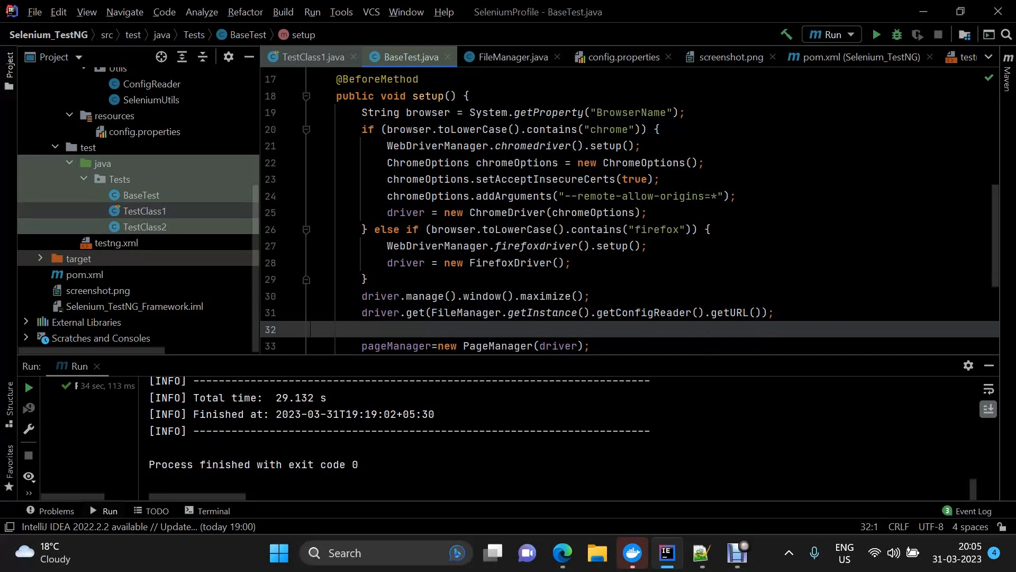
click(619, 57)
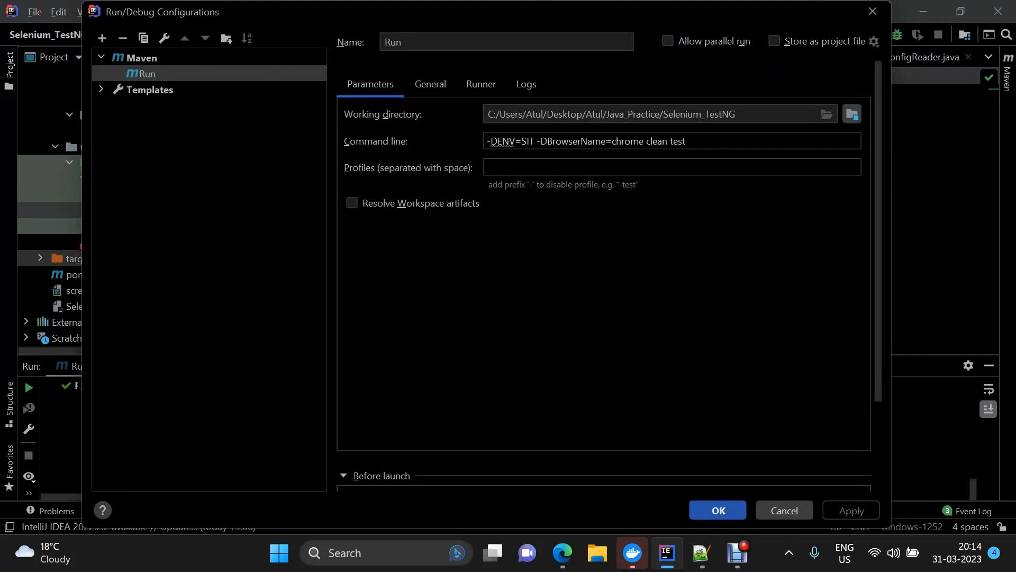
Highlight the -DENV parameter in the command line and return to config.properties.
double_click(503, 141)
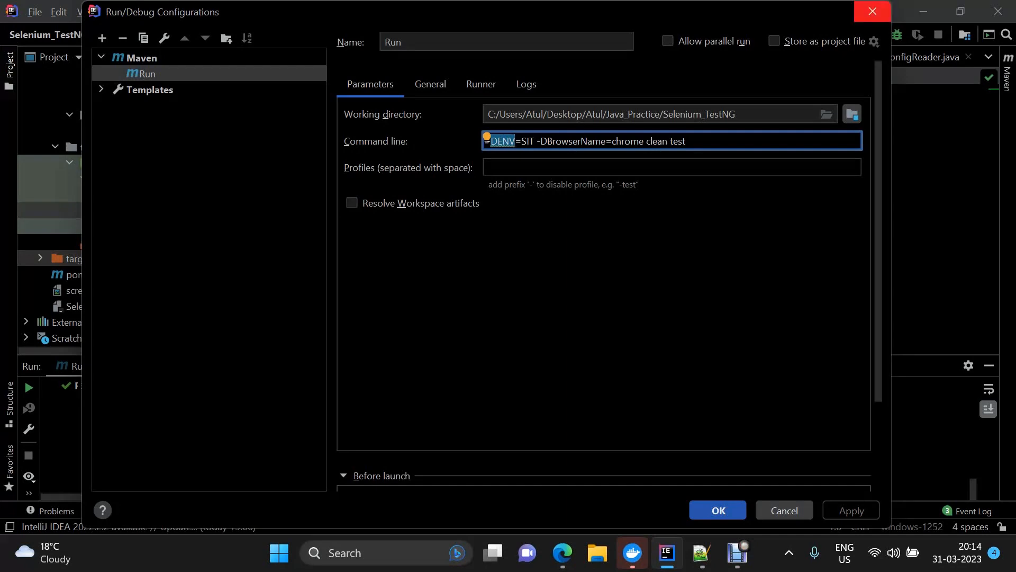
click(716, 510)
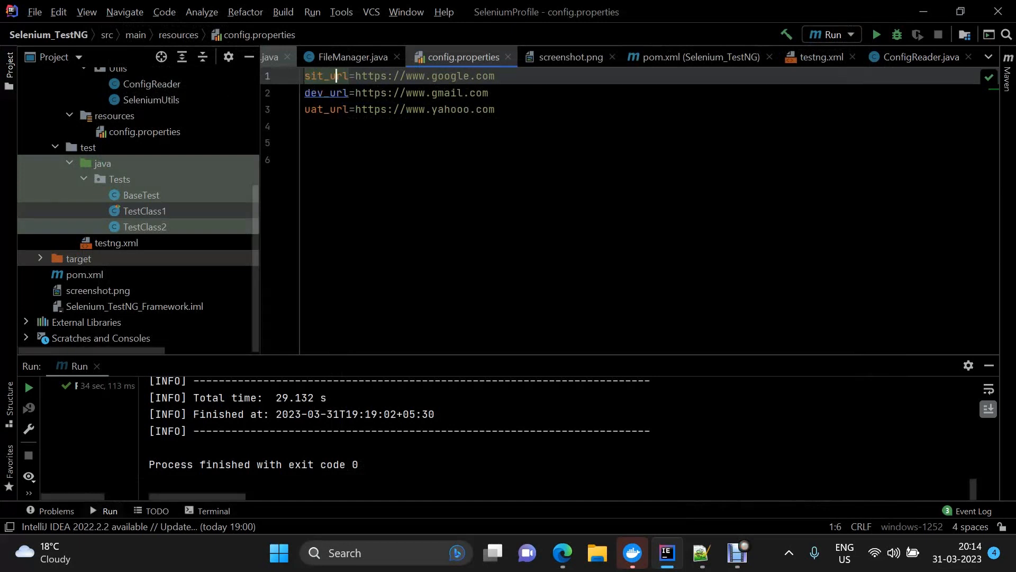
Inspect ConfigReader's getURL switch on ENV, then go back to BaseTest's setup() property loading.
click(916, 57)
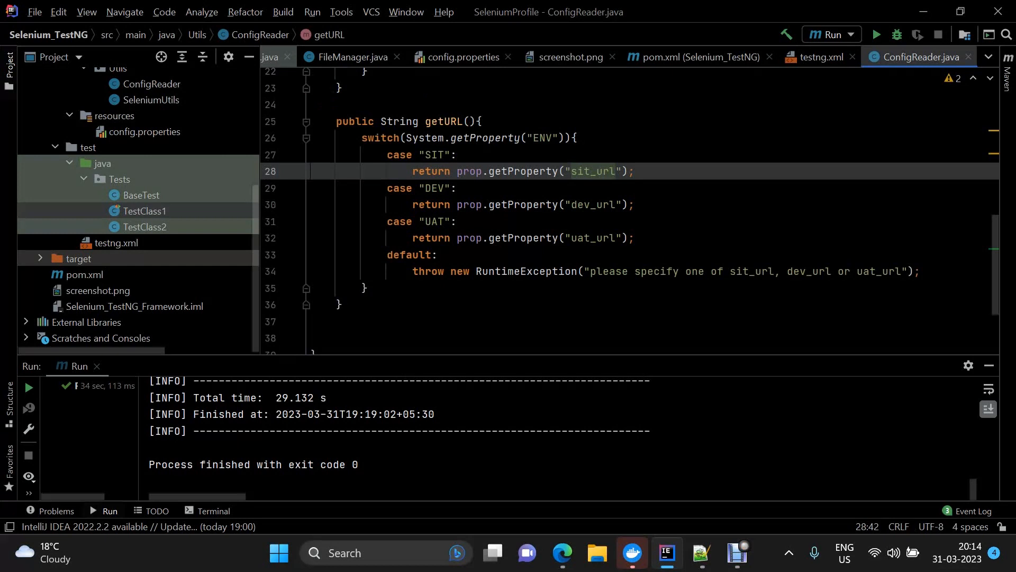
click(569, 172)
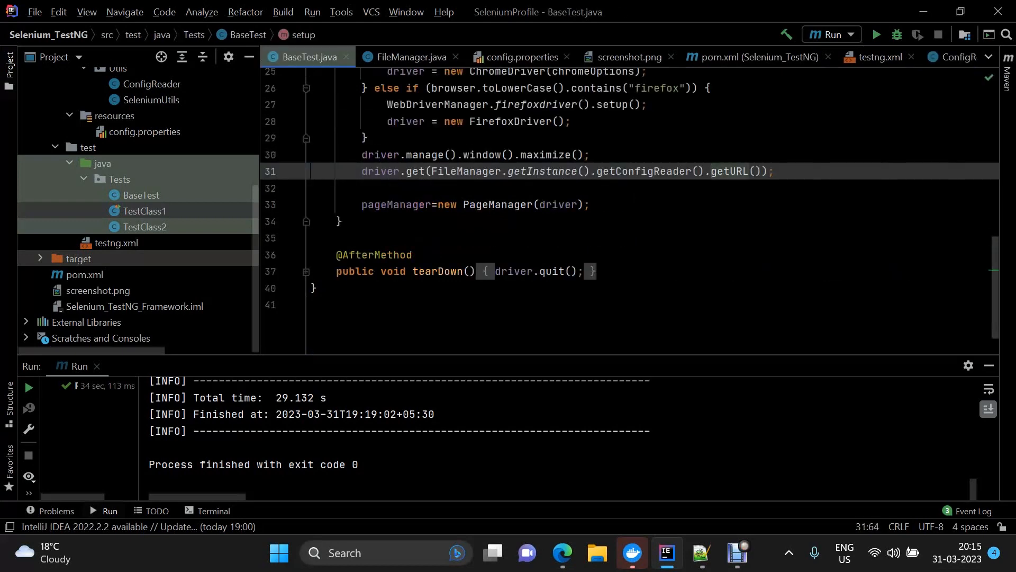
scroll(up, 3)
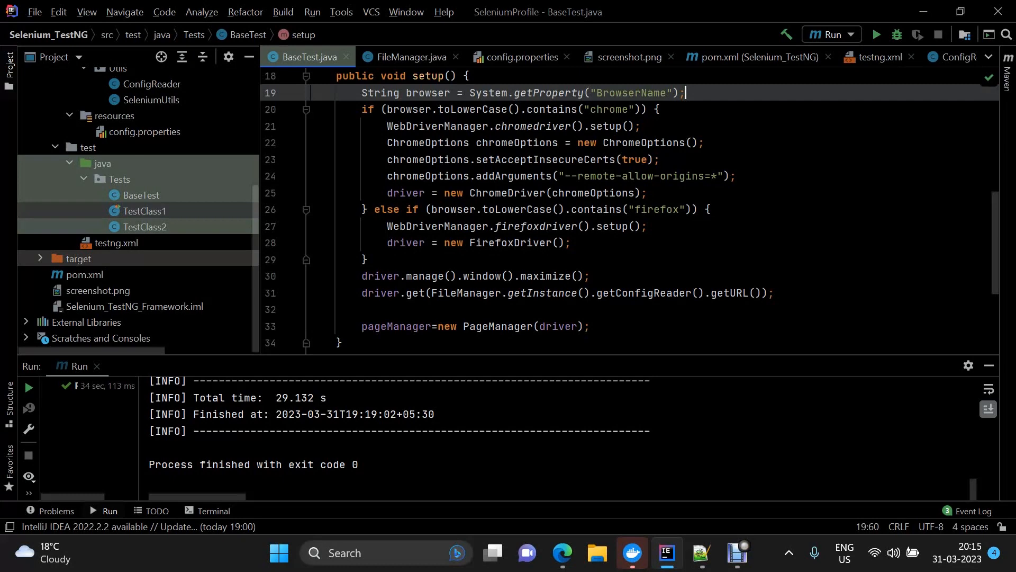
mouse_move(728, 292)
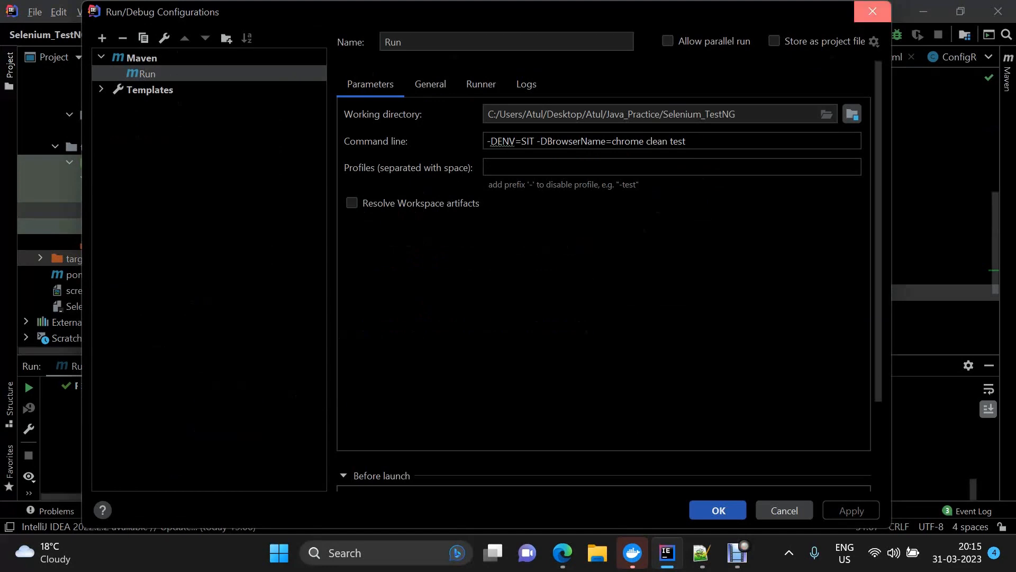
Run the Maven tests with ENV=SIT so Chrome opens Google and the build passes.
click(717, 509)
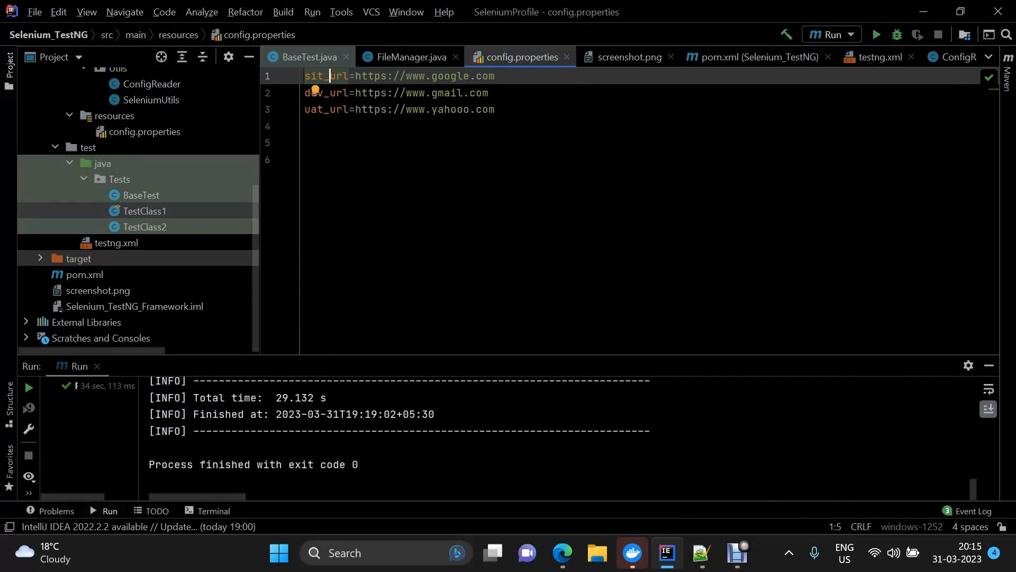
click(874, 35)
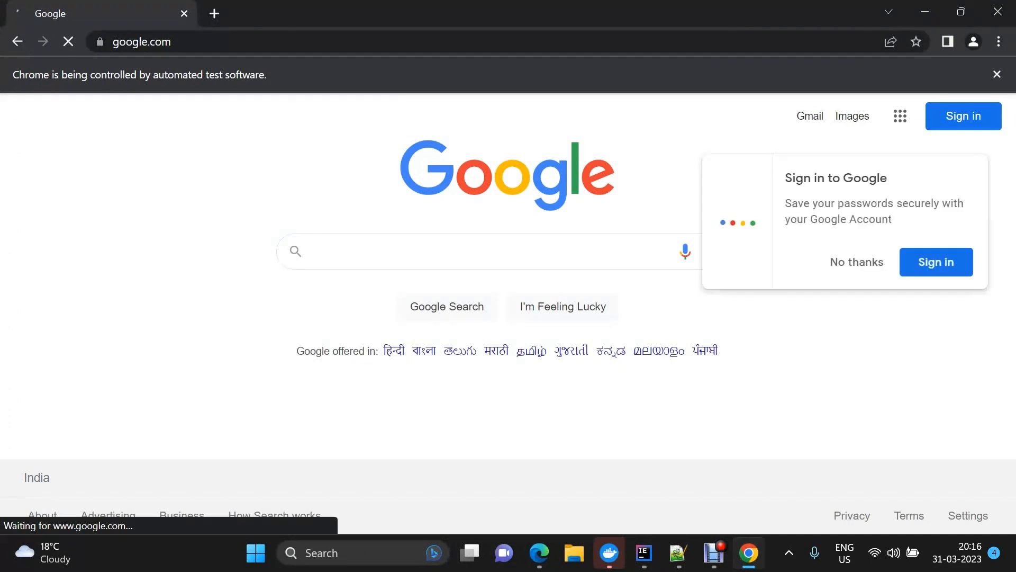
click(664, 553)
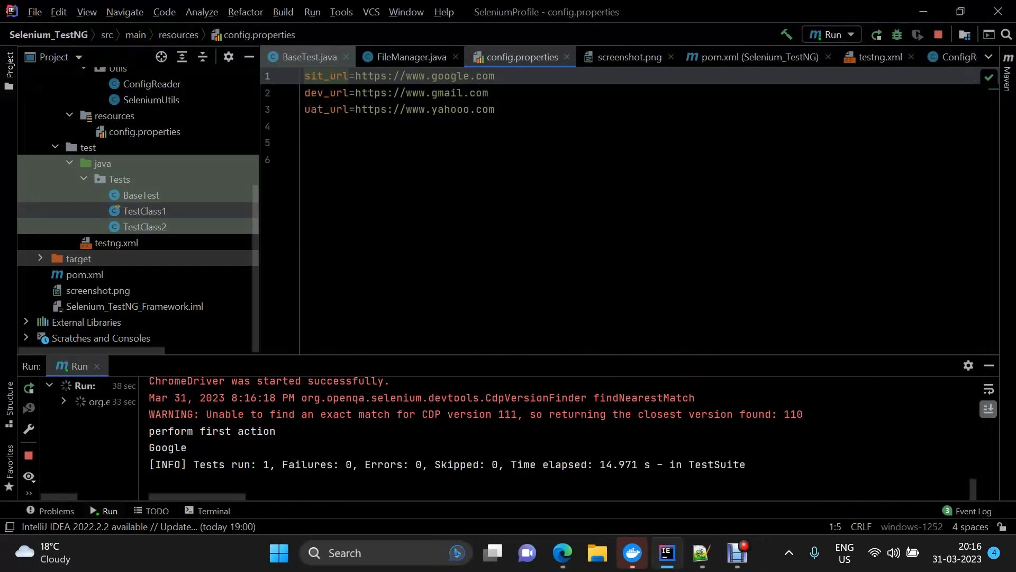
click(833, 34)
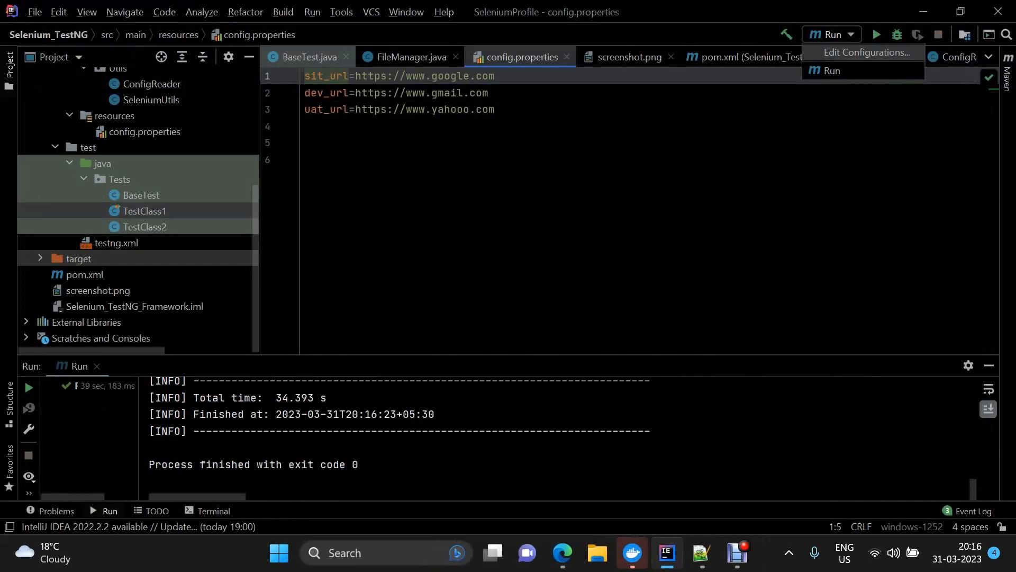
Edit the run configuration's -DENV value from SIT to UAT and start the tests again.
click(859, 53)
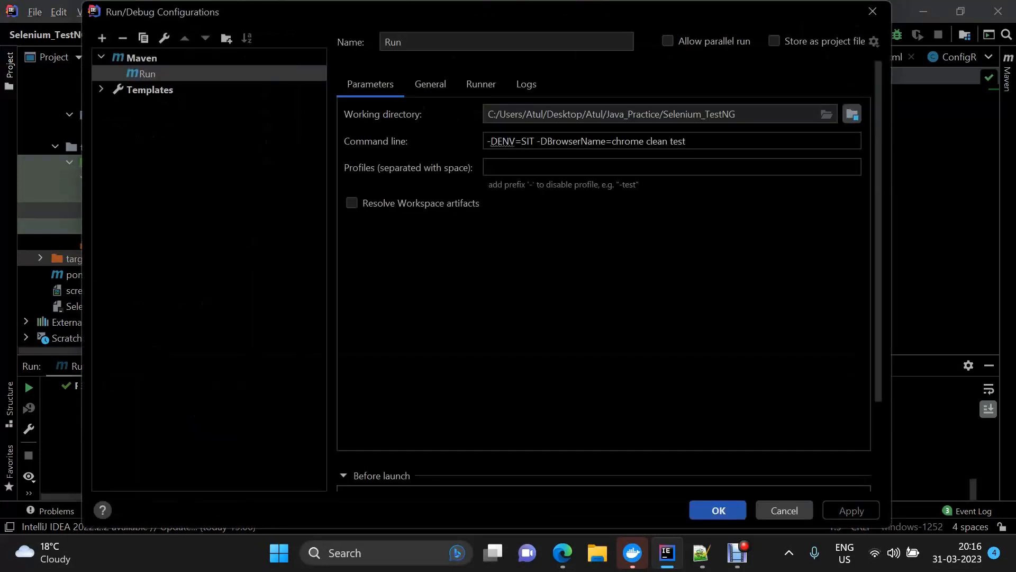
text(U)
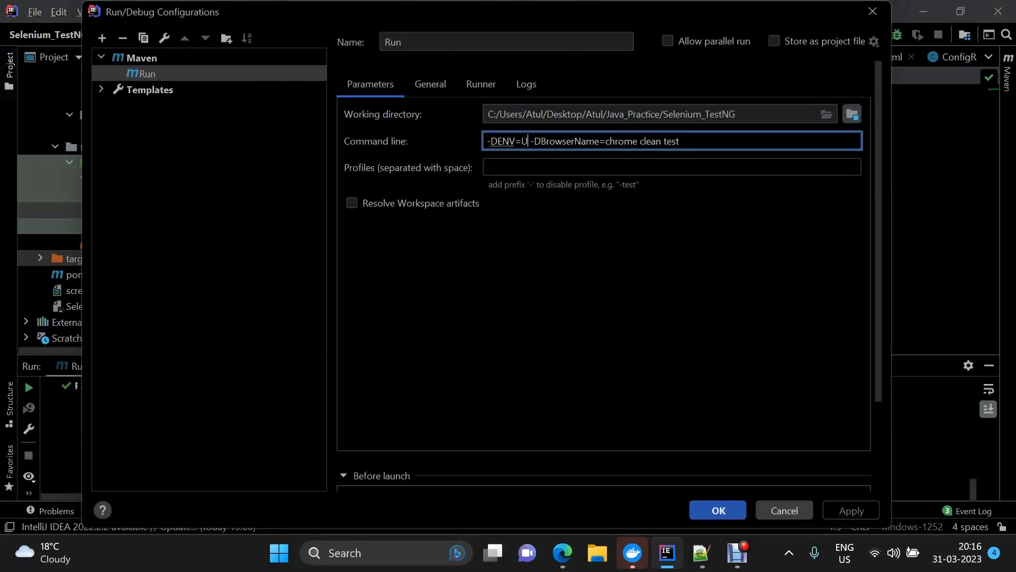
text(AT)
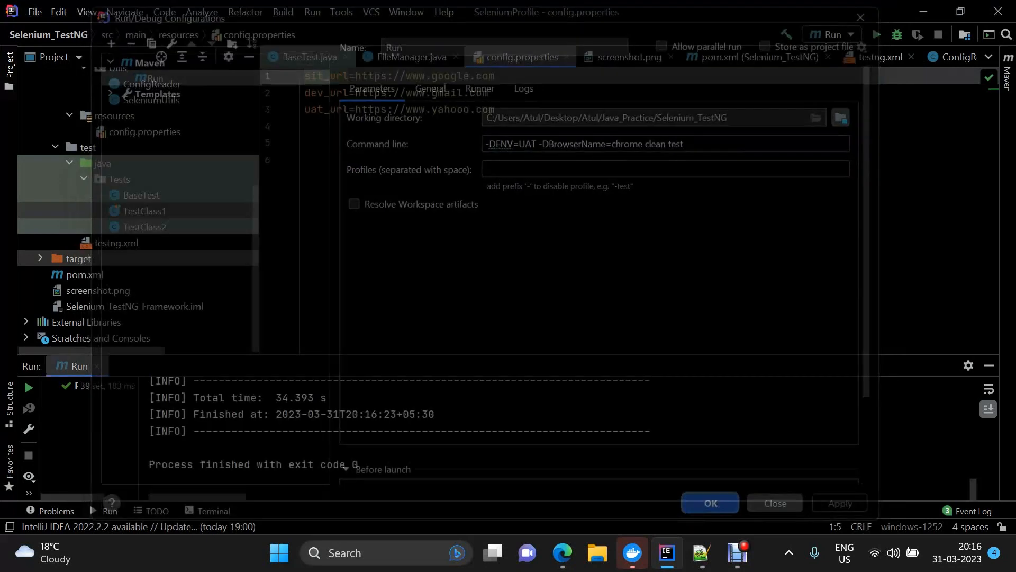
click(709, 503)
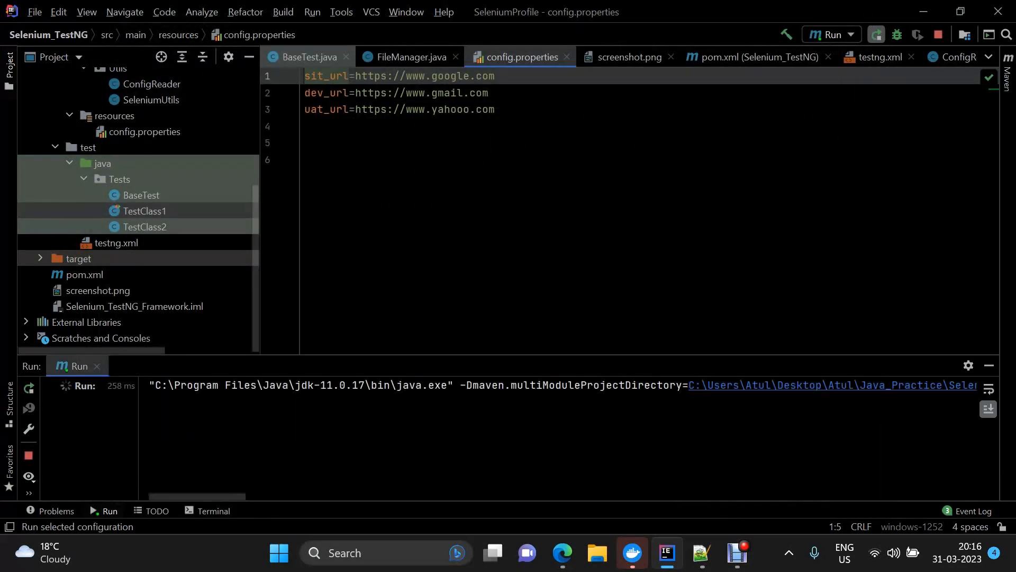